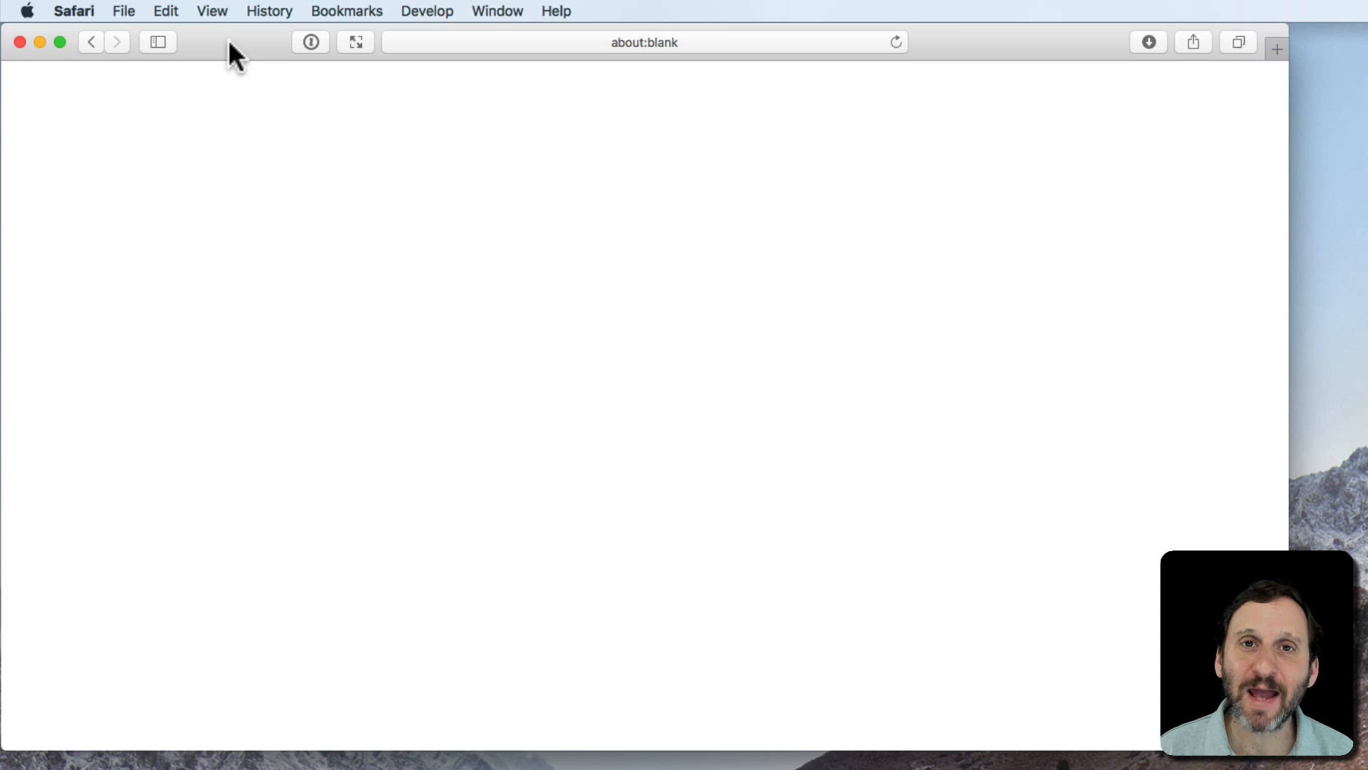
{"action": "mouse_move", "coordinate": [214, 17]}
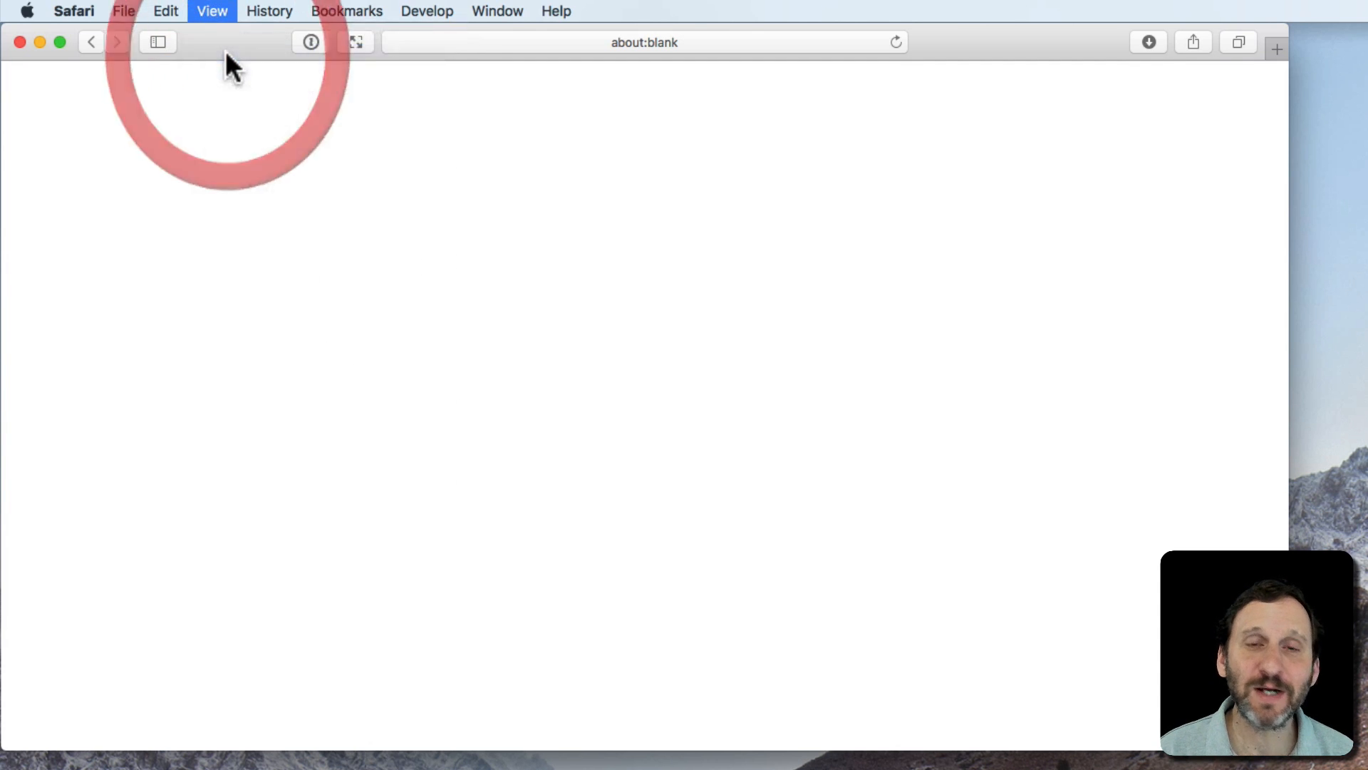
Step: Add the iCloud Tabs item to Safari's toolbar via Customize Toolbar
{"action": "left_click", "coordinate": [211, 11]}
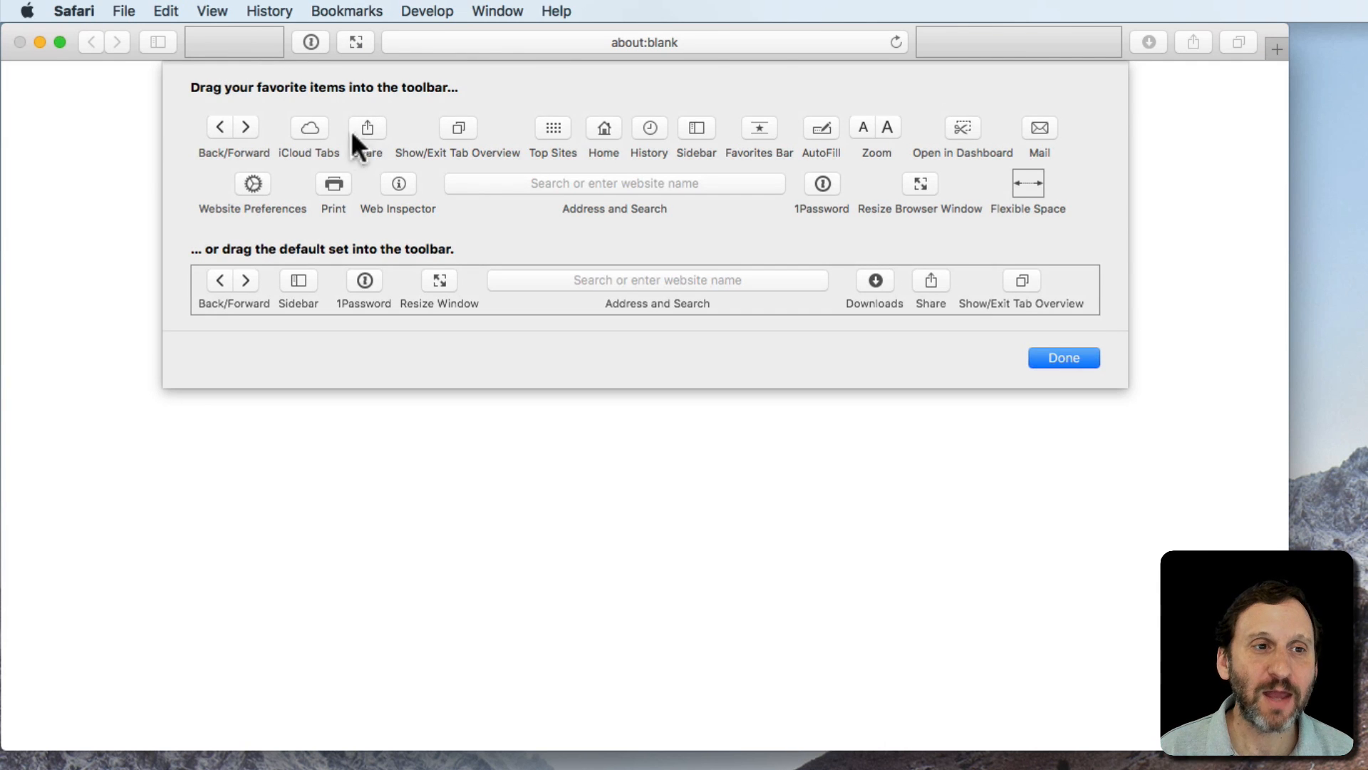
{"action": "mouse_move", "coordinate": [310, 144]}
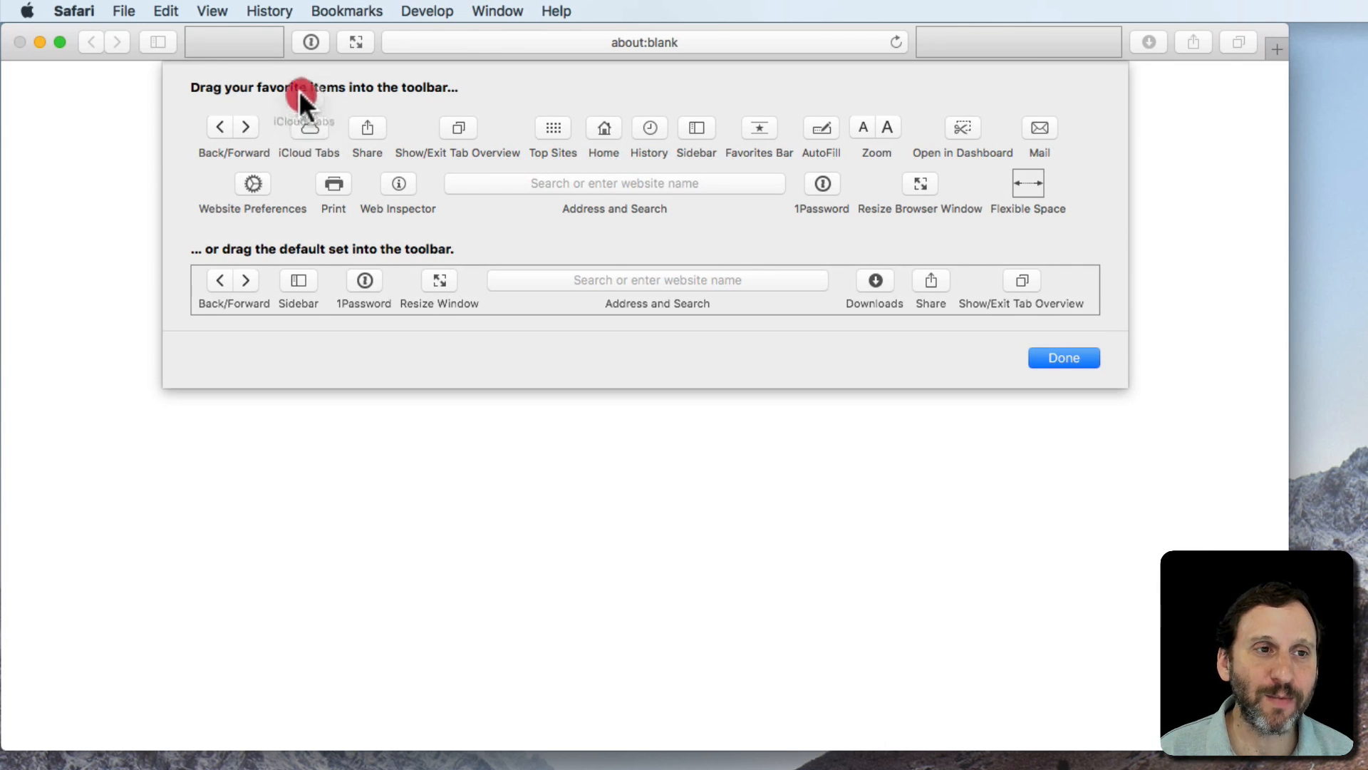
{"action": "mouse_move", "coordinate": [863, 270]}
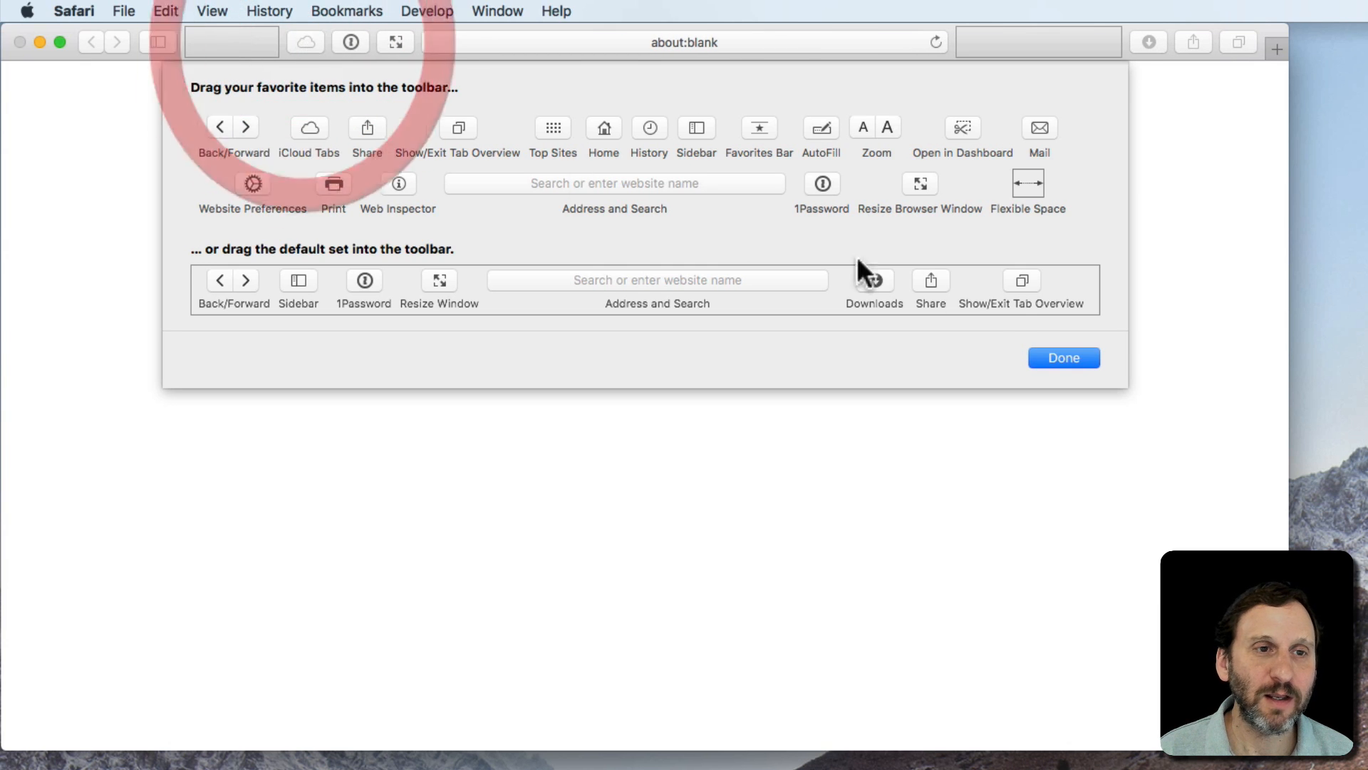
{"action": "left_click", "coordinate": [1063, 357]}
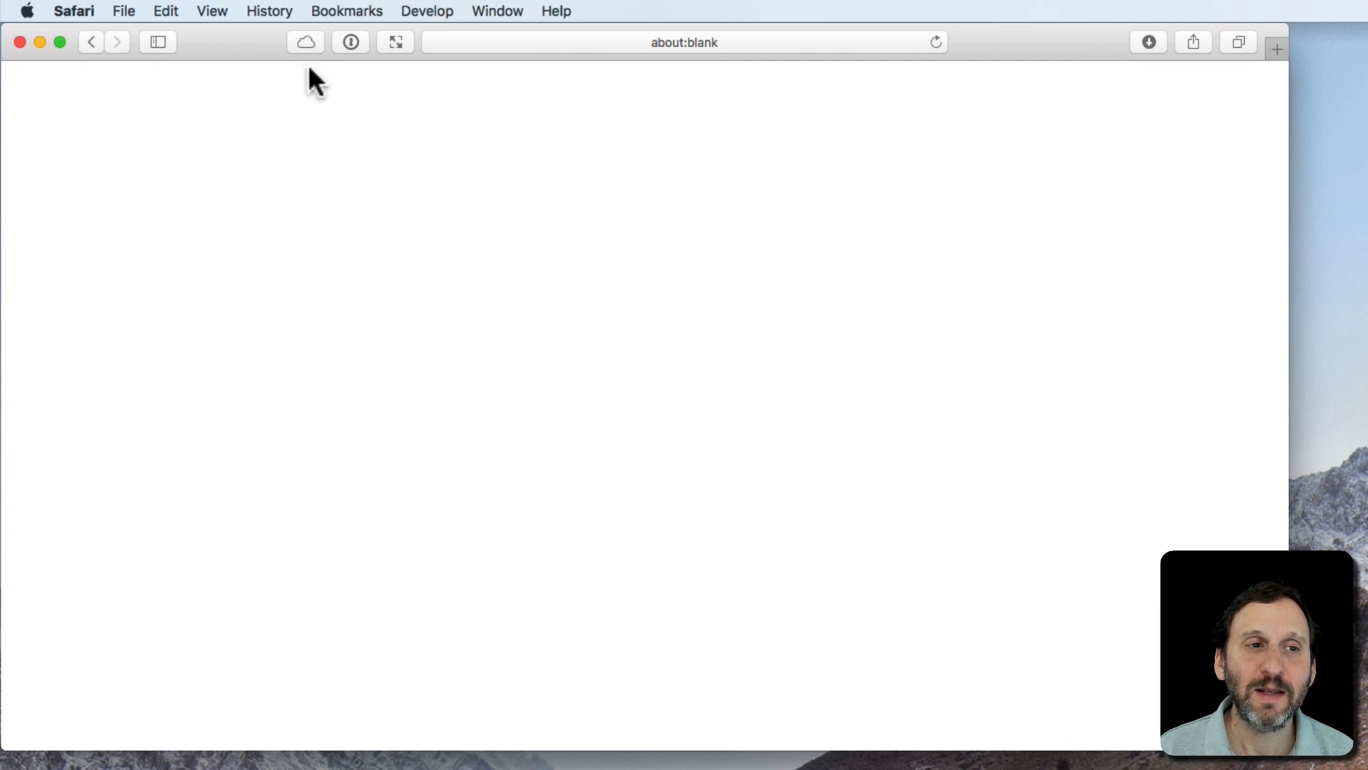
{"action": "mouse_move", "coordinate": [306, 42]}
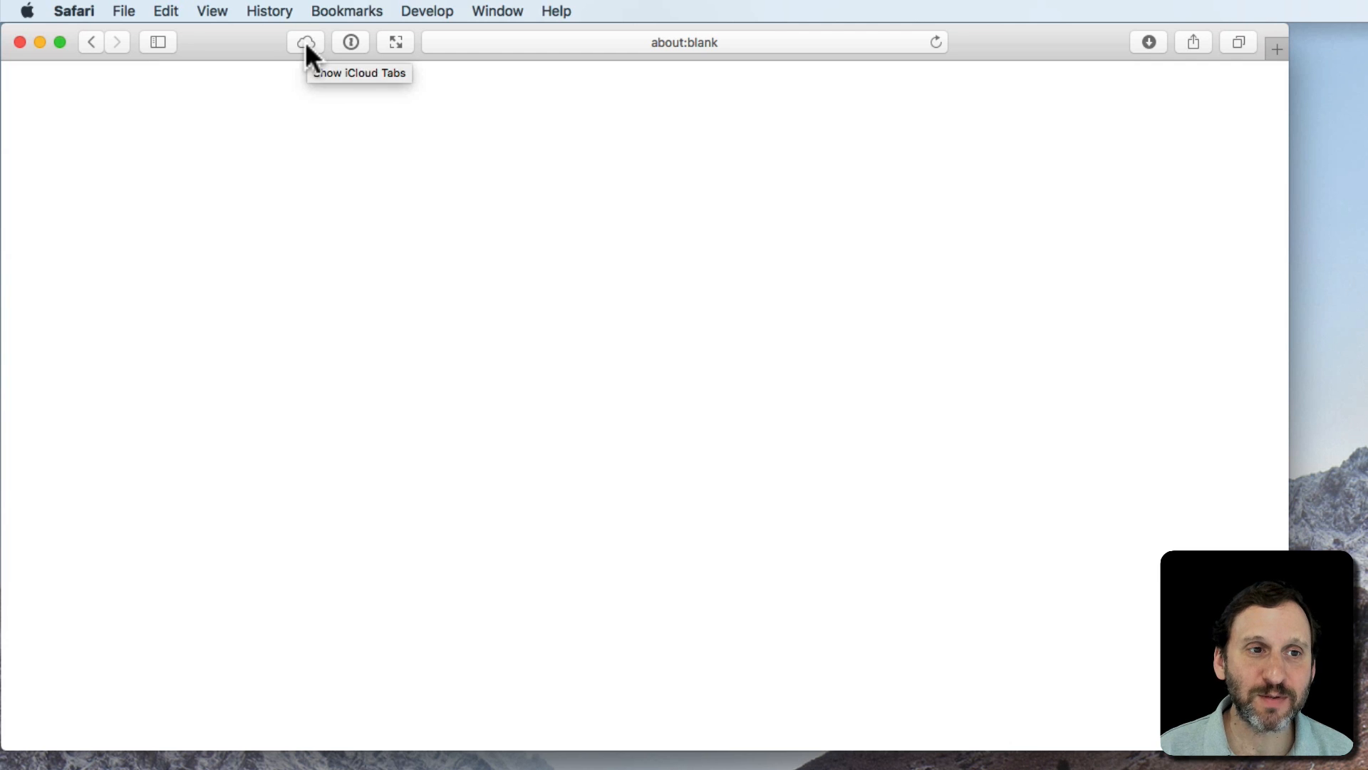
Step: Open the Wikipedia tab synced from the MacBook Pro through the iCloud Tabs list
{"action": "left_click", "coordinate": [304, 42]}
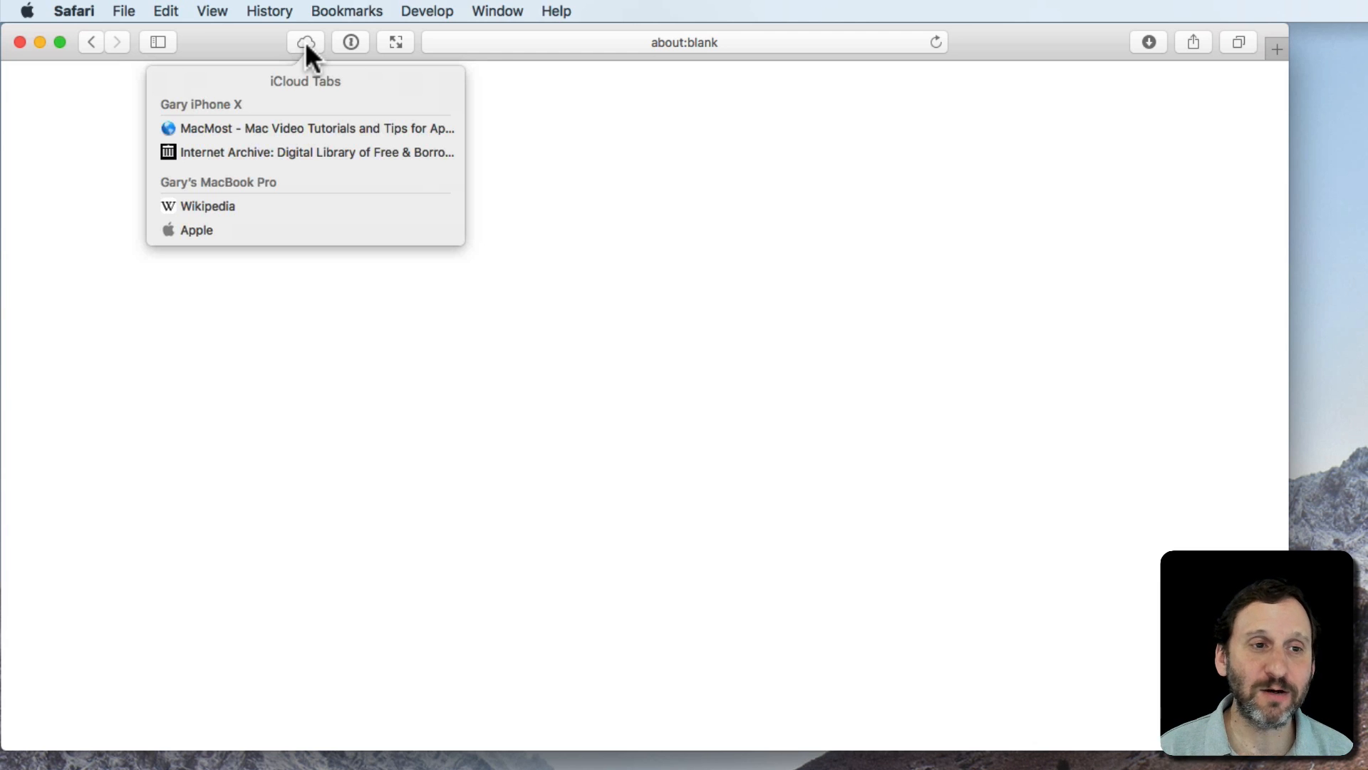
{"action": "mouse_move", "coordinate": [295, 216]}
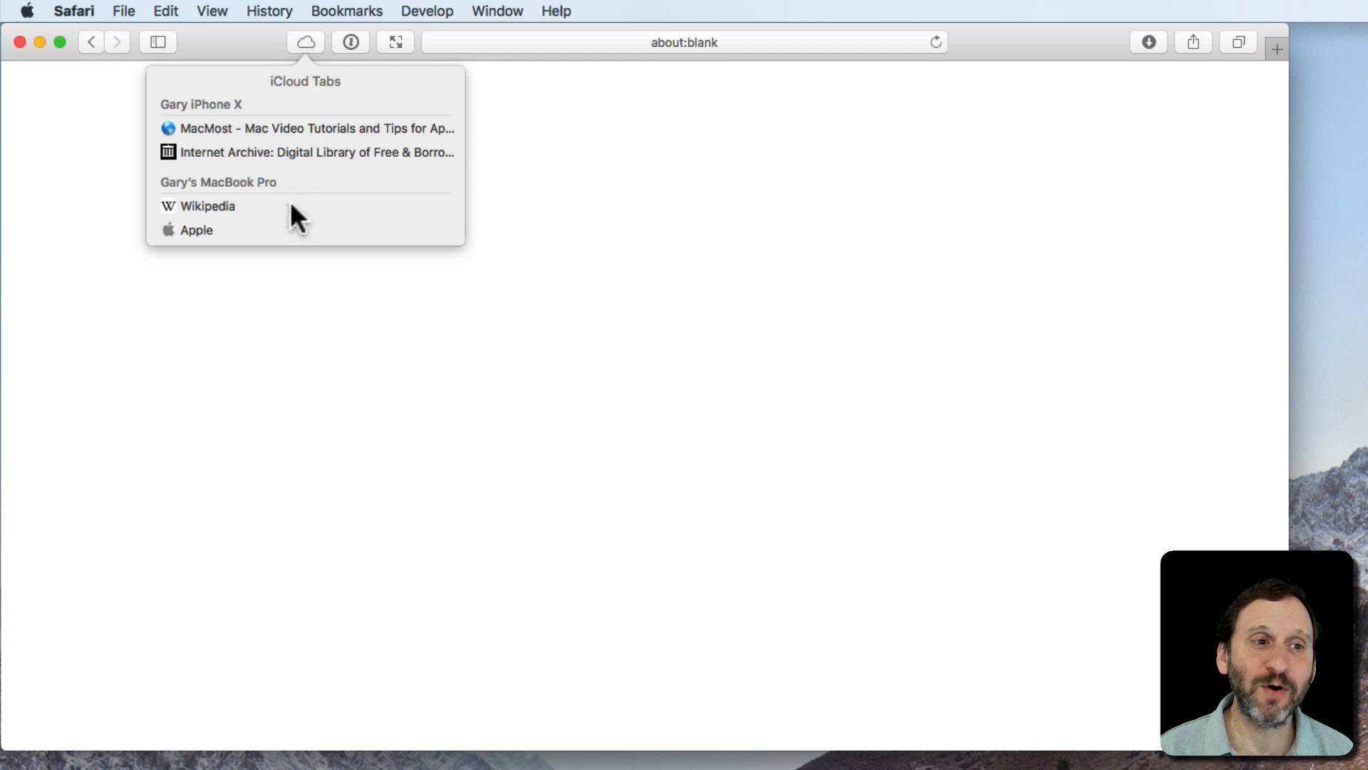
{"action": "mouse_move", "coordinate": [205, 222]}
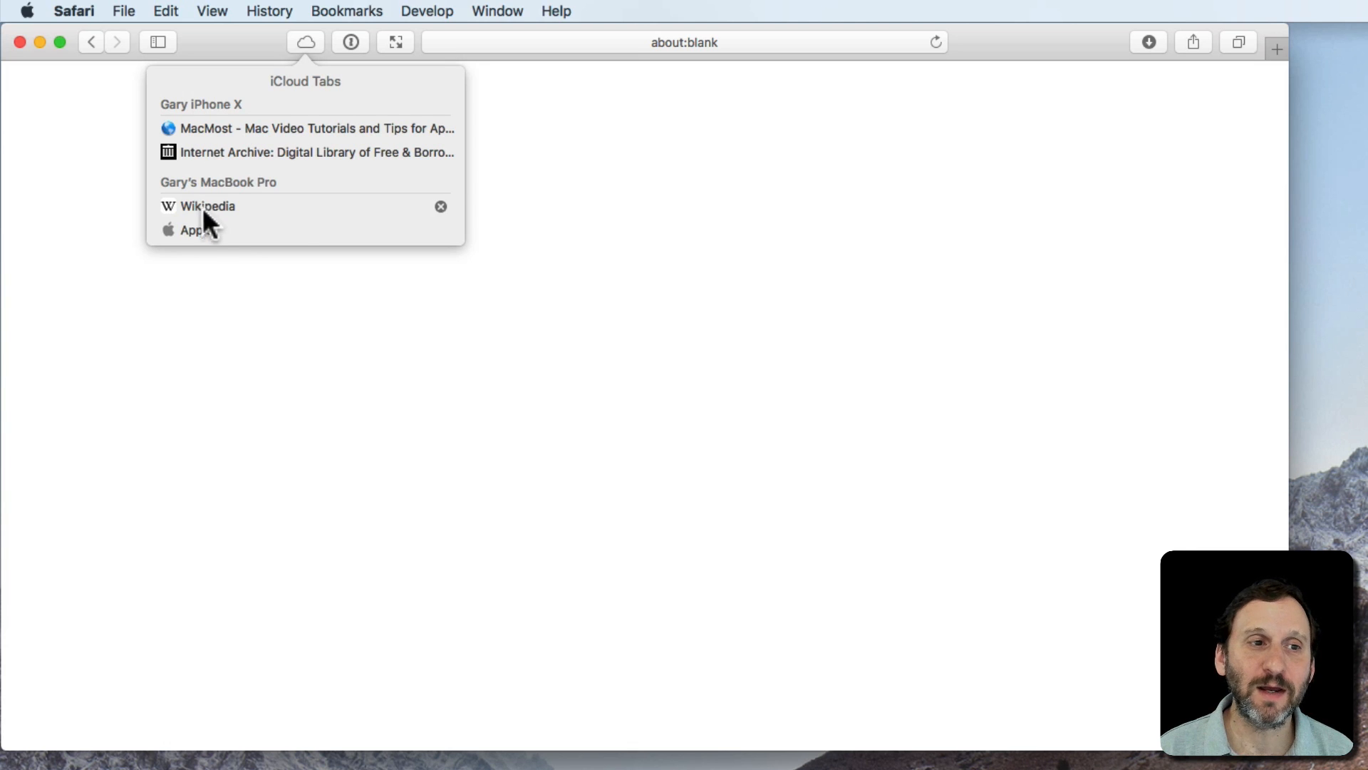
{"action": "mouse_move", "coordinate": [209, 238]}
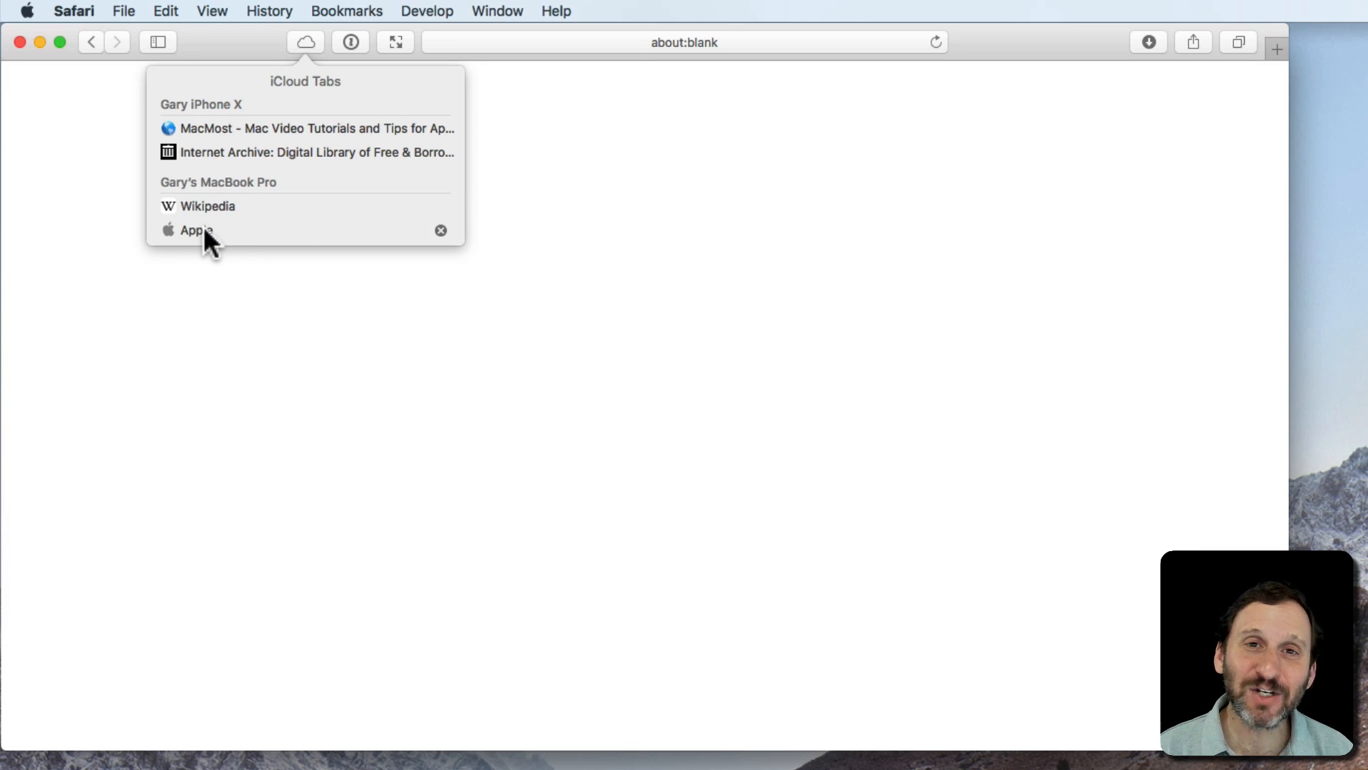
{"action": "mouse_move", "coordinate": [217, 174]}
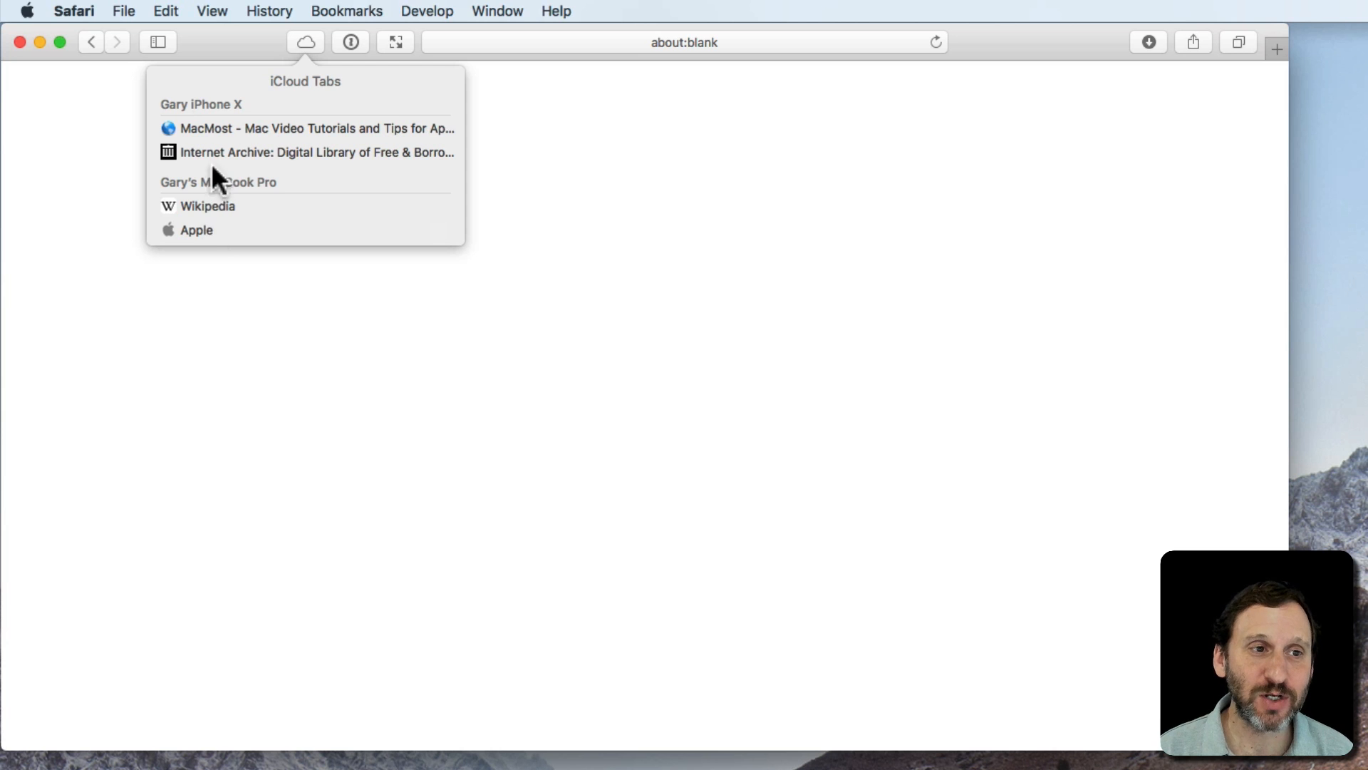
{"action": "mouse_move", "coordinate": [218, 183]}
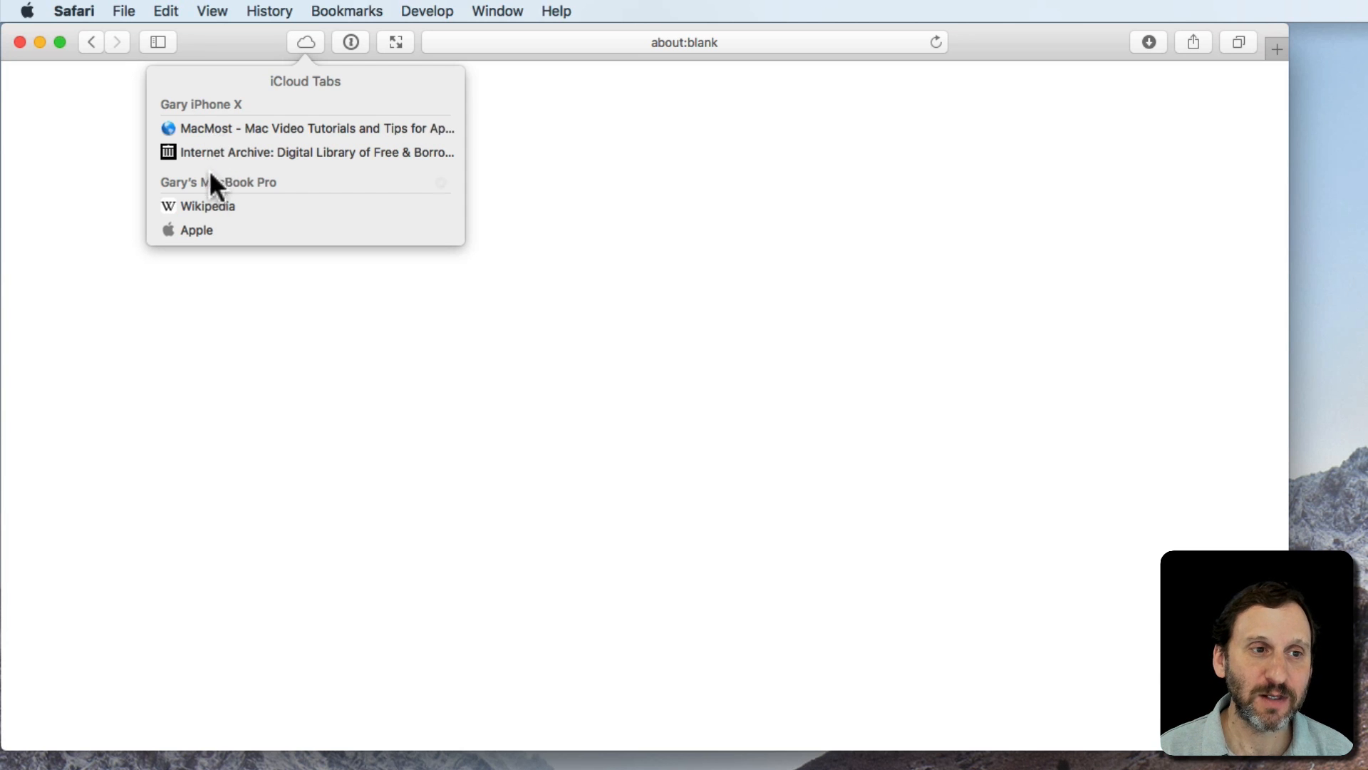
Step: Open the MacBook Pro's synced Wikipedia page in a new tab
{"action": "left_click", "coordinate": [209, 206]}
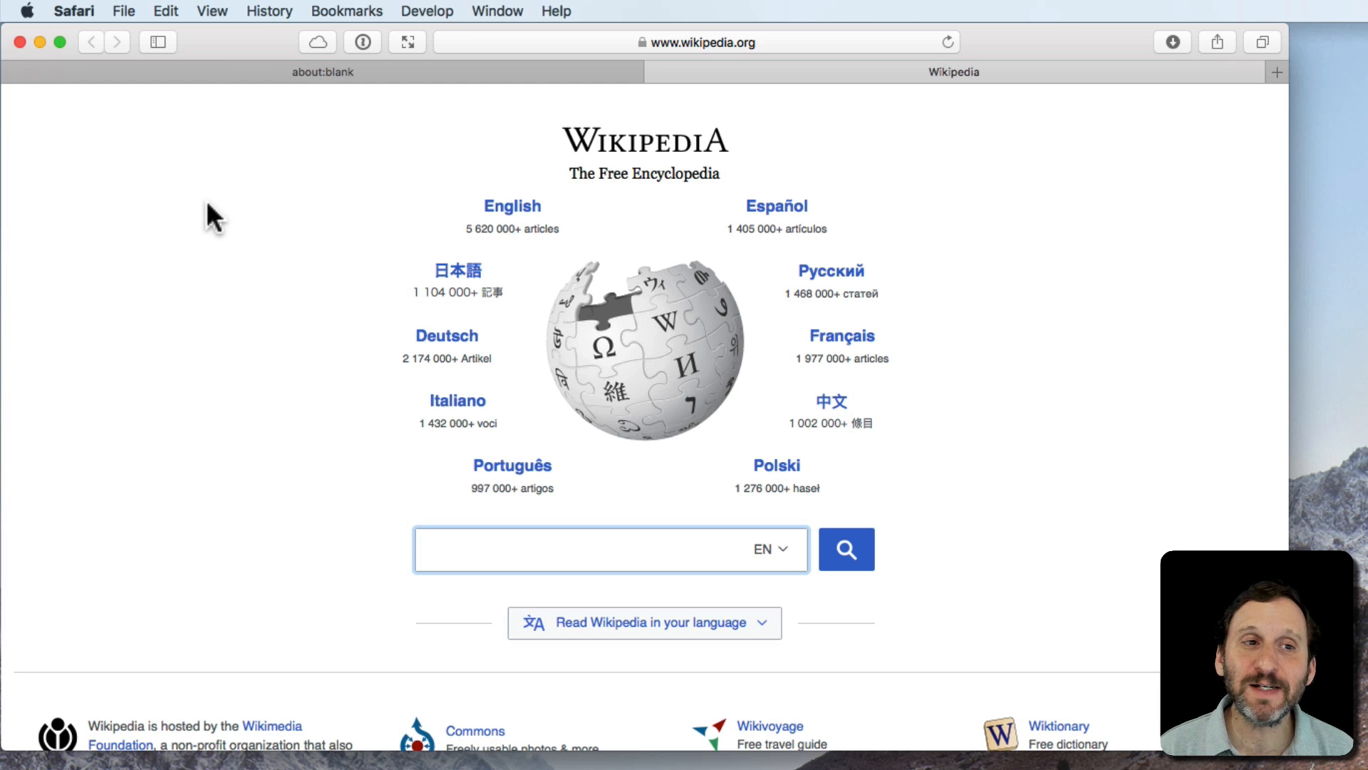
Step: Show the iPhone Safari tab overview, including the MacMost page
{"action": "left_click", "coordinate": [316, 42]}
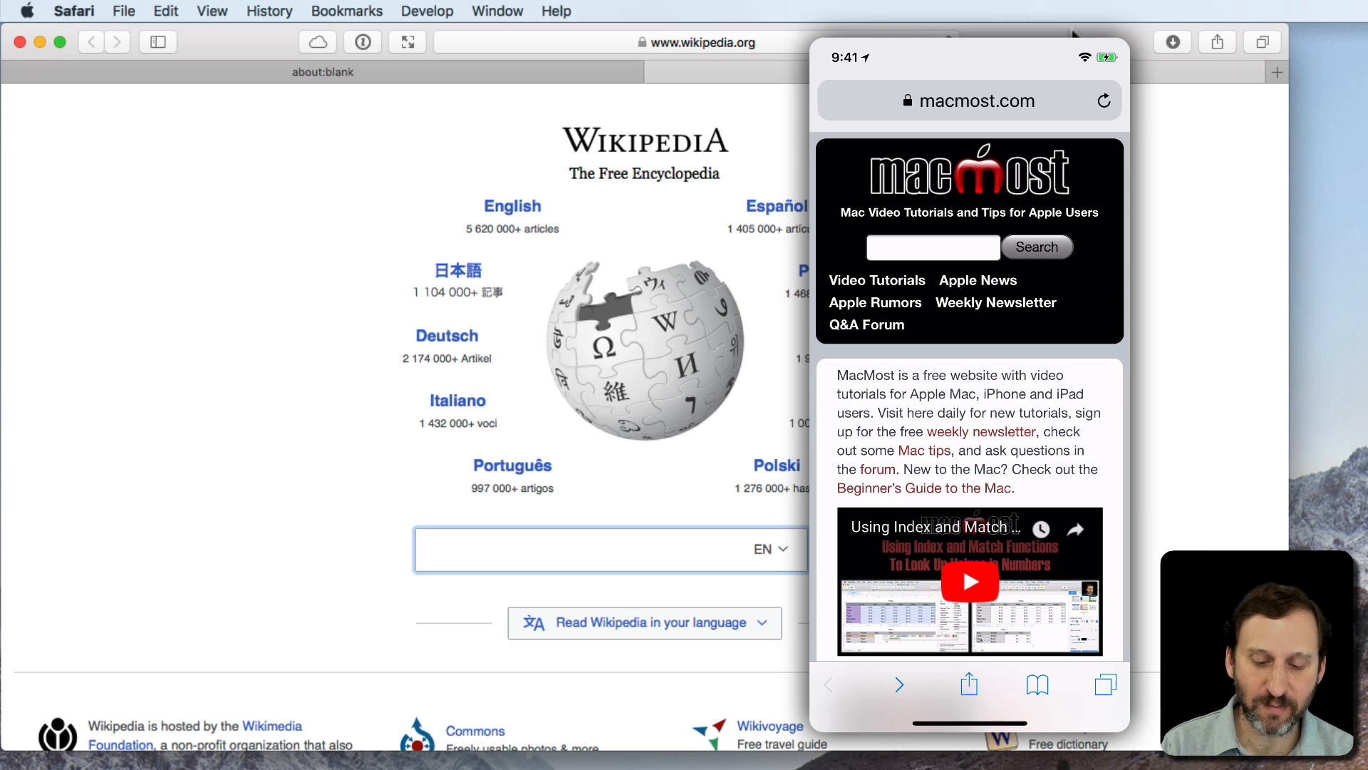
{"action": "left_click", "coordinate": [1105, 684]}
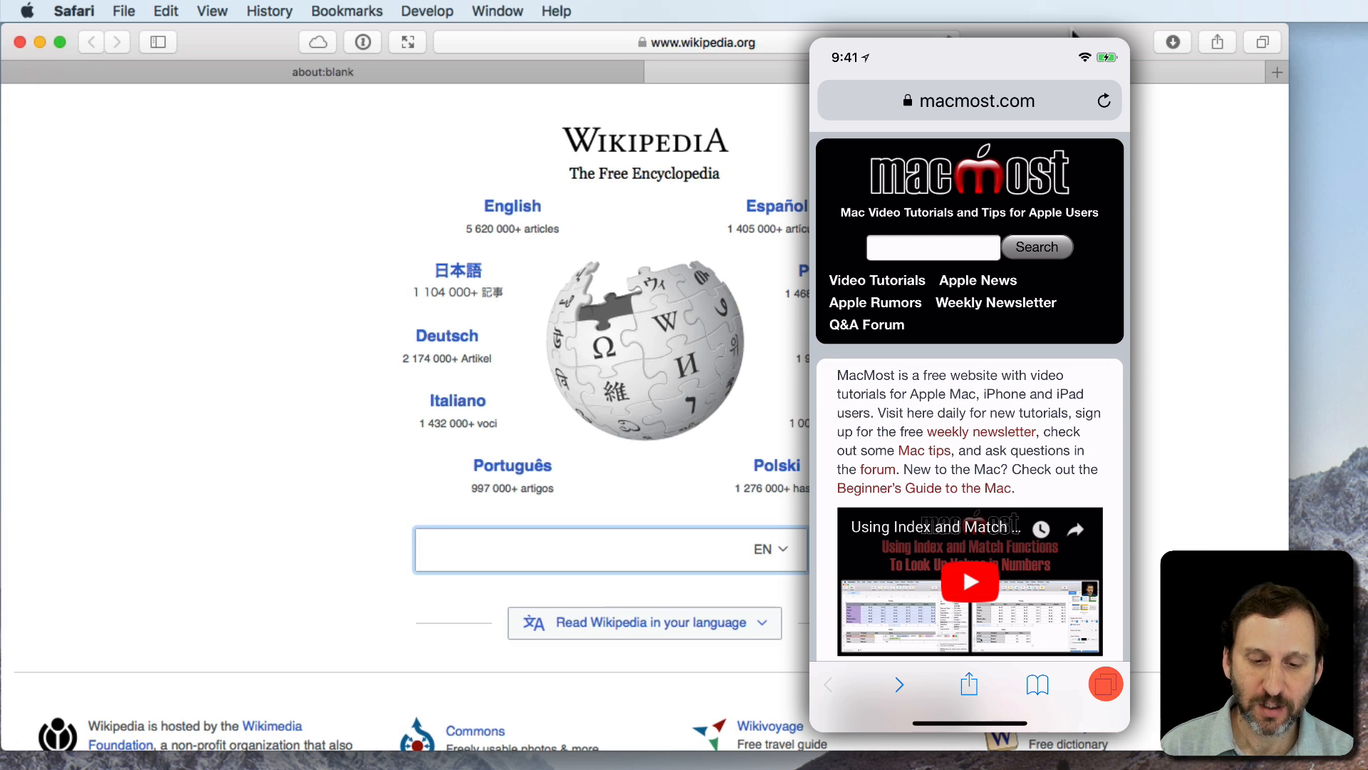
{"action": "left_click", "coordinate": [1103, 683]}
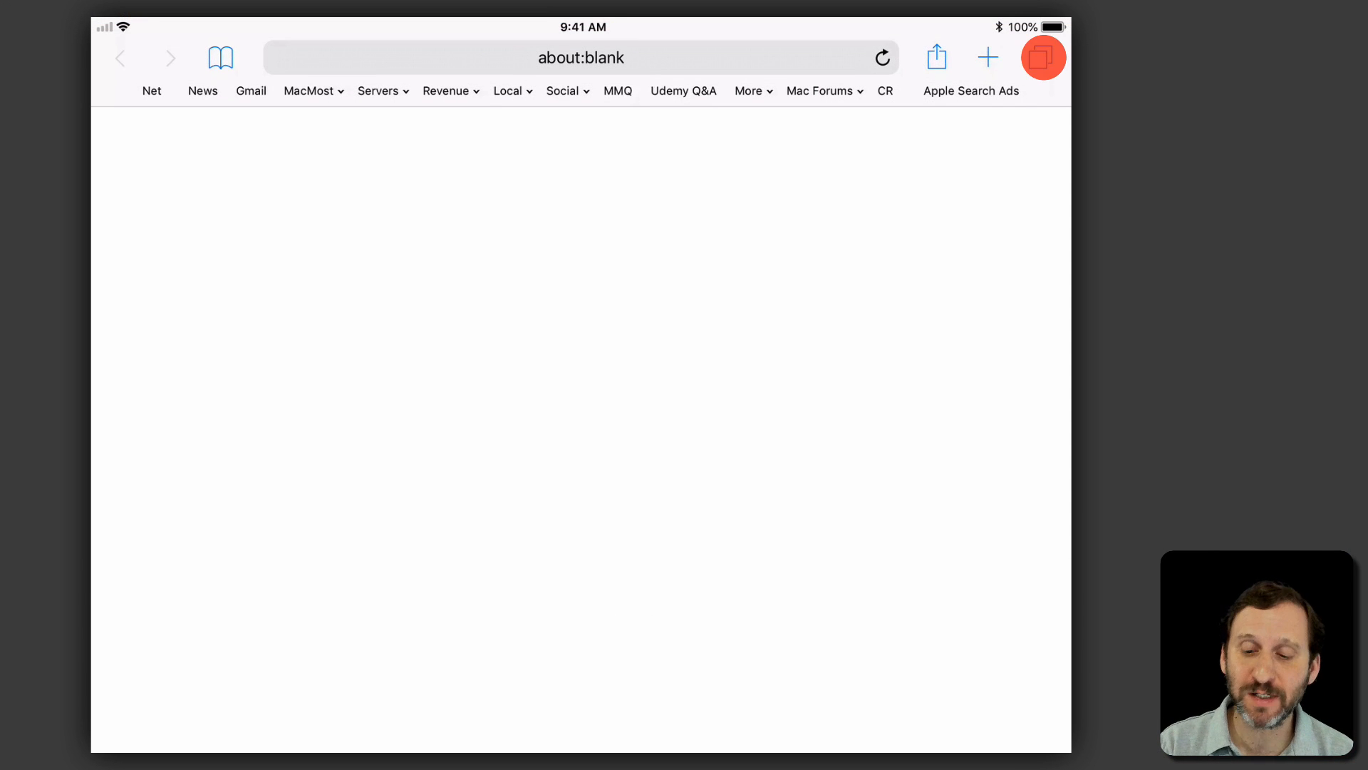
Step: Show the iPad Safari tab overview from the top-right tabs button
{"action": "left_click", "coordinate": [1042, 57]}
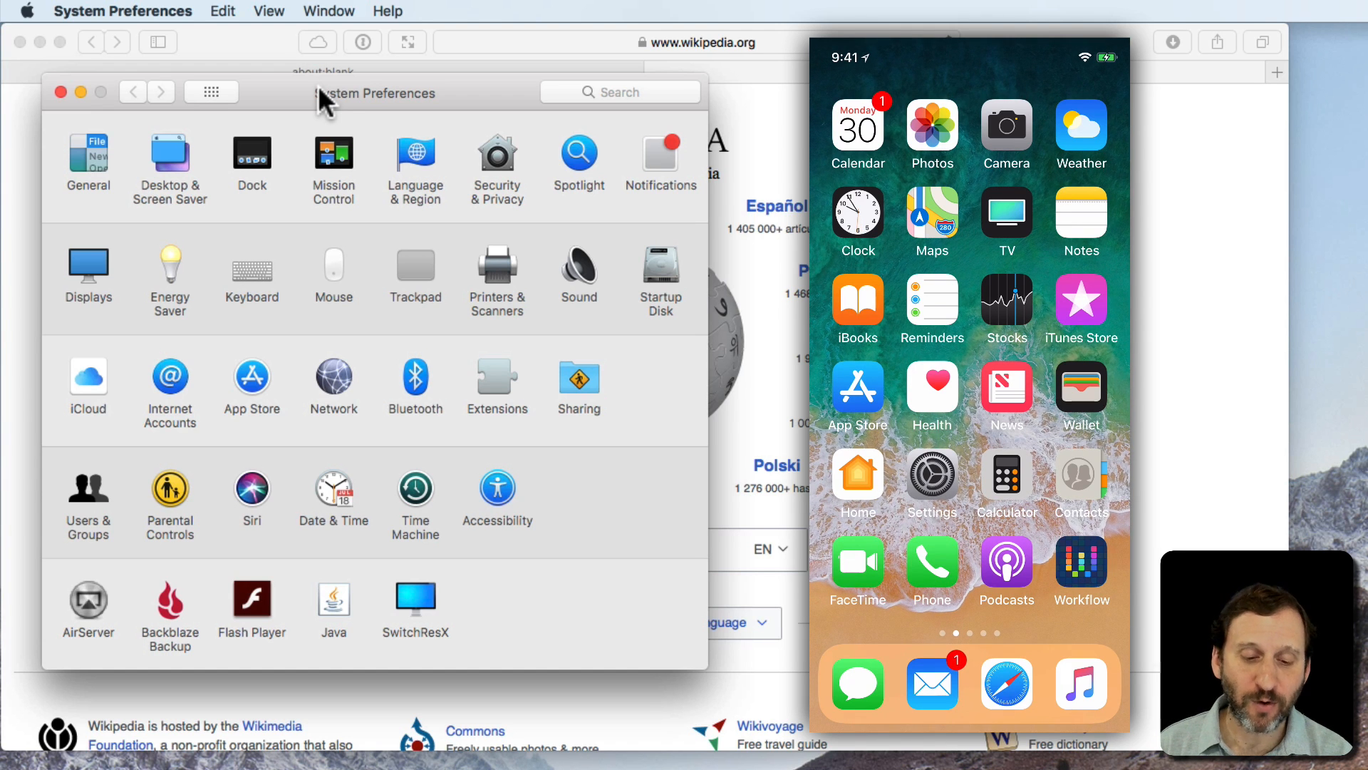
Step: Check Safari is on in iPhone iCloud settings and the Mac's iCloud pane
{"action": "left_click", "coordinate": [931, 474]}
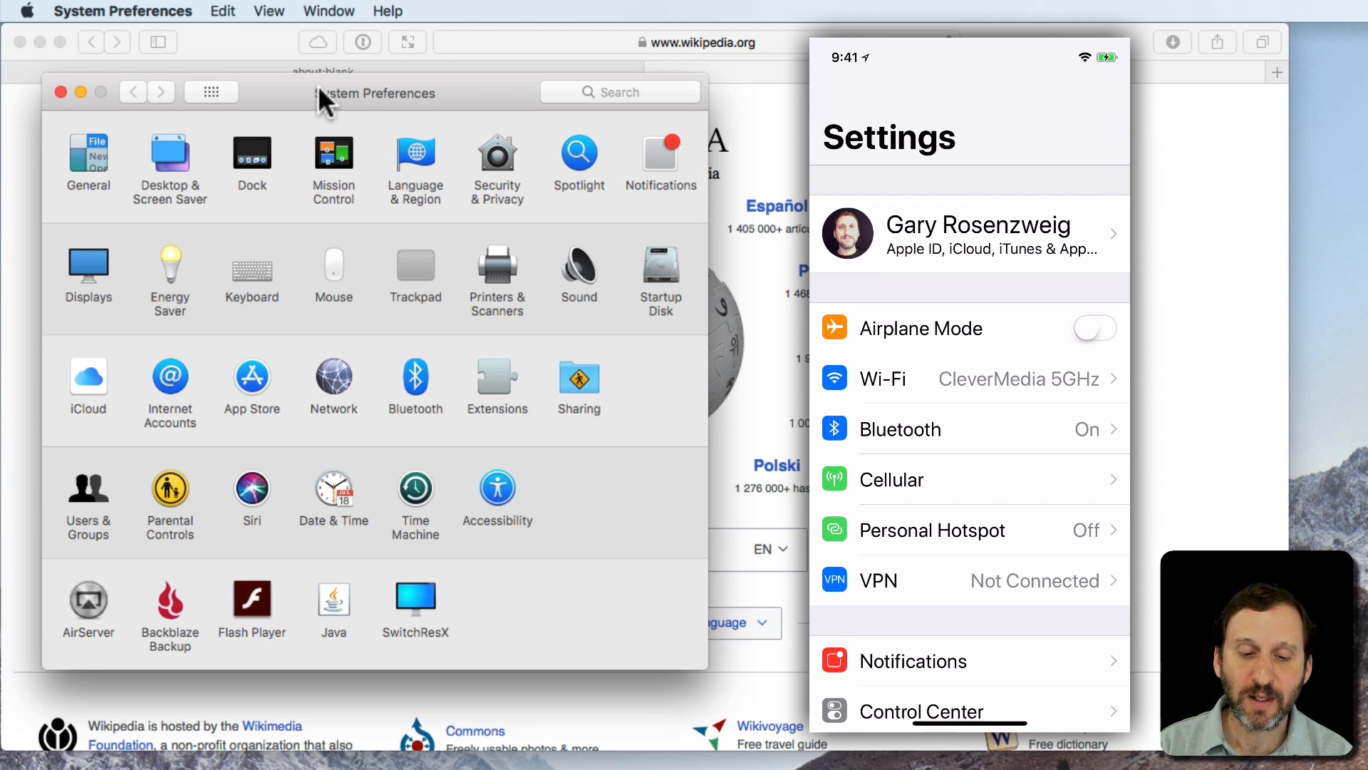
{"action": "left_click", "coordinate": [968, 233]}
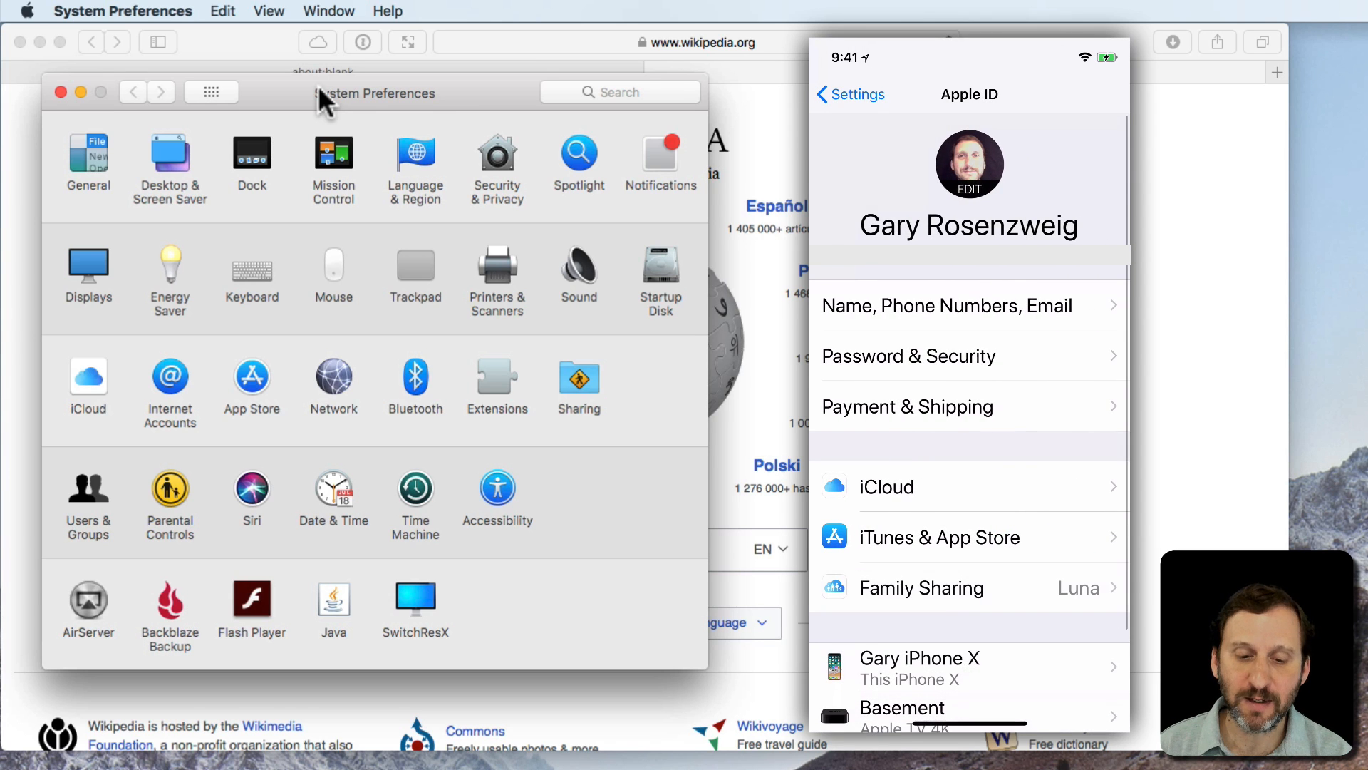
{"action": "left_click", "coordinate": [886, 486]}
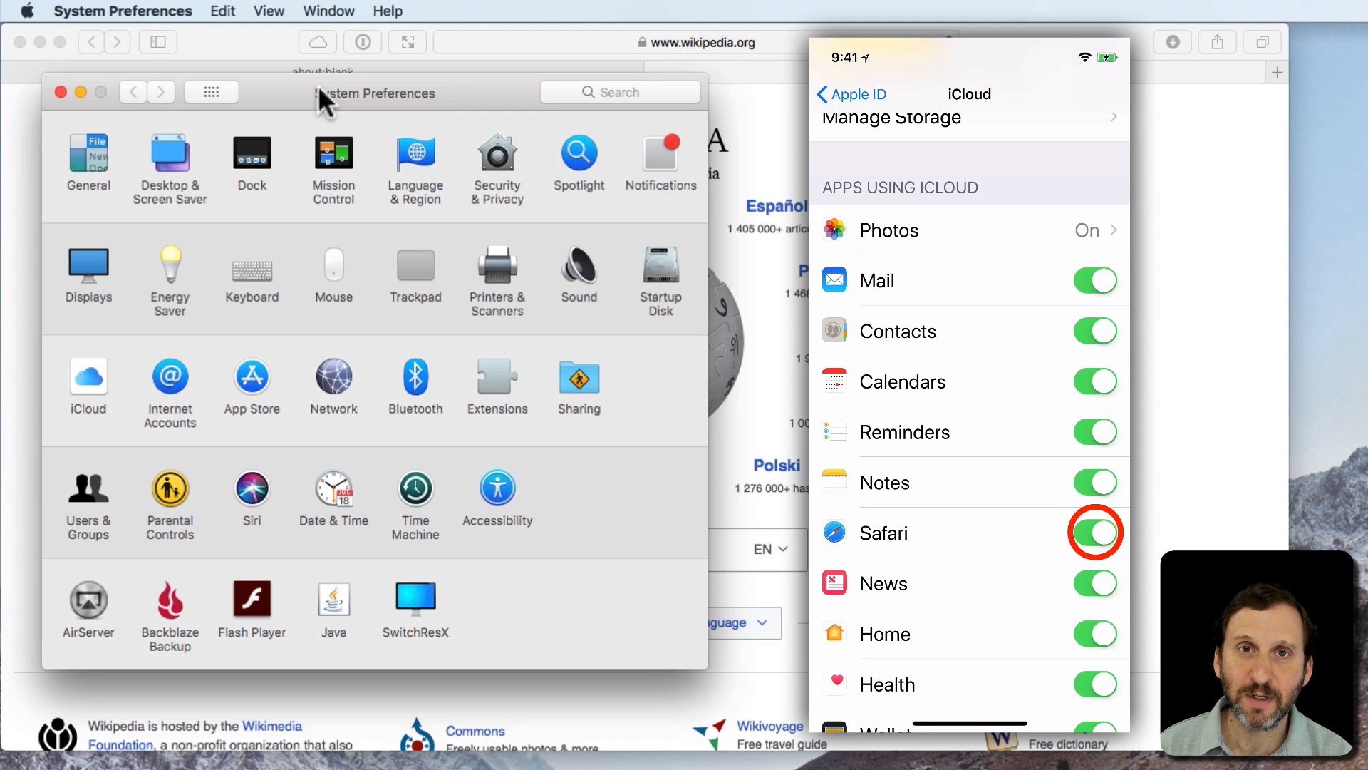
{"action": "mouse_move", "coordinate": [459, 103]}
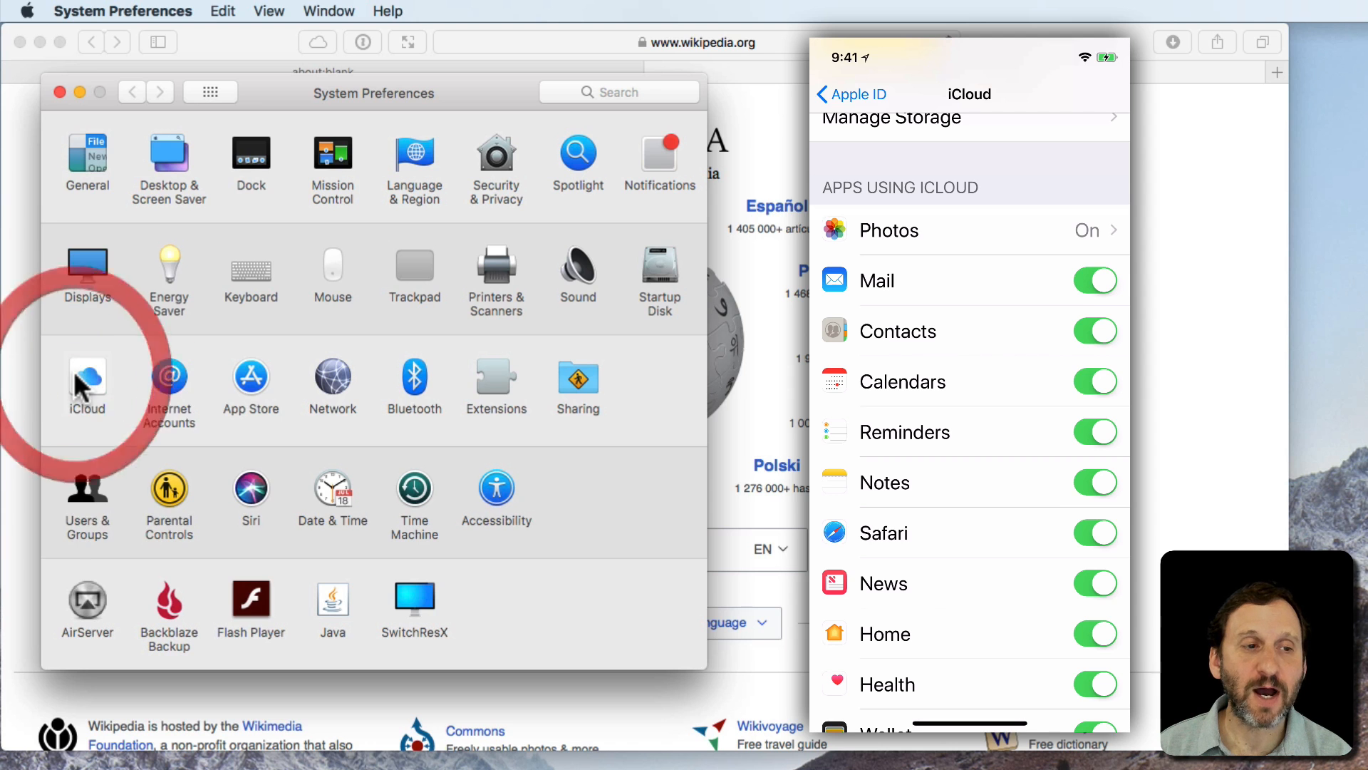
{"action": "left_click", "coordinate": [86, 382]}
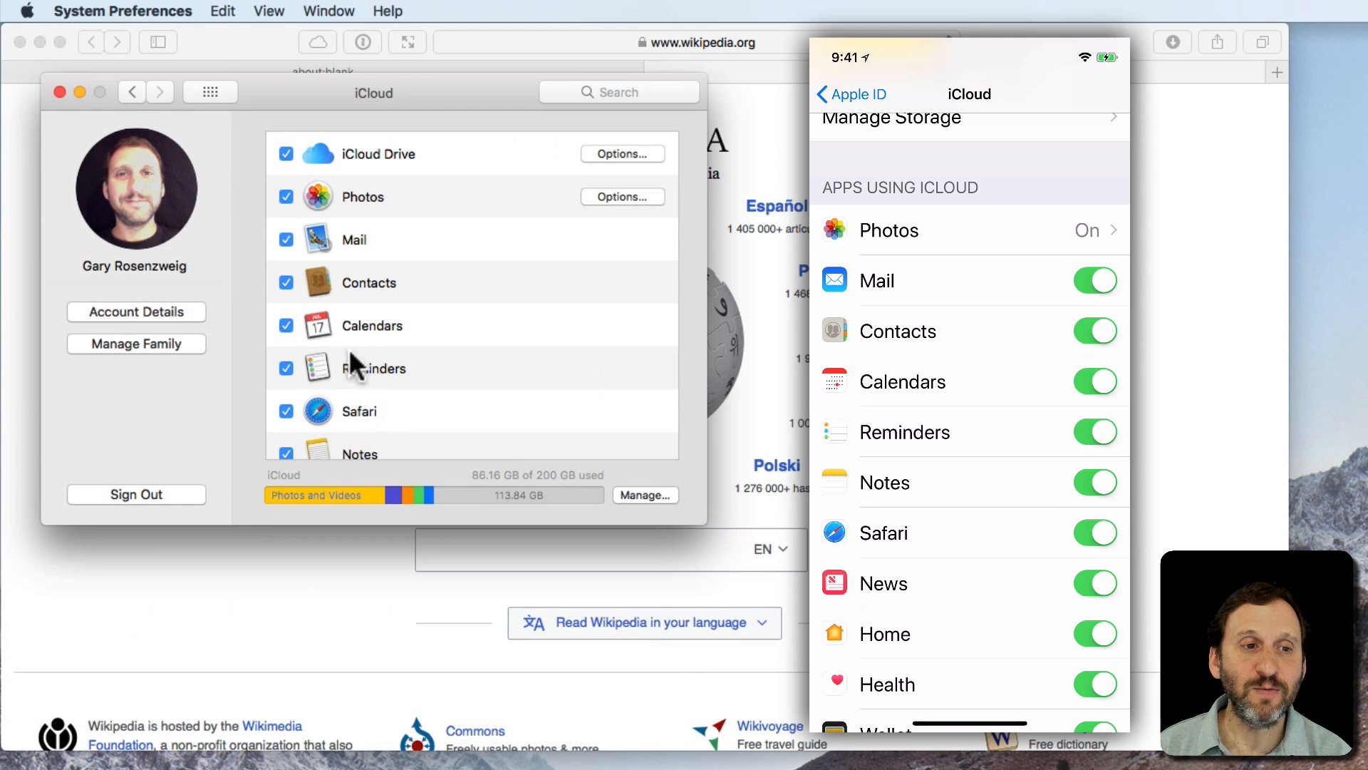